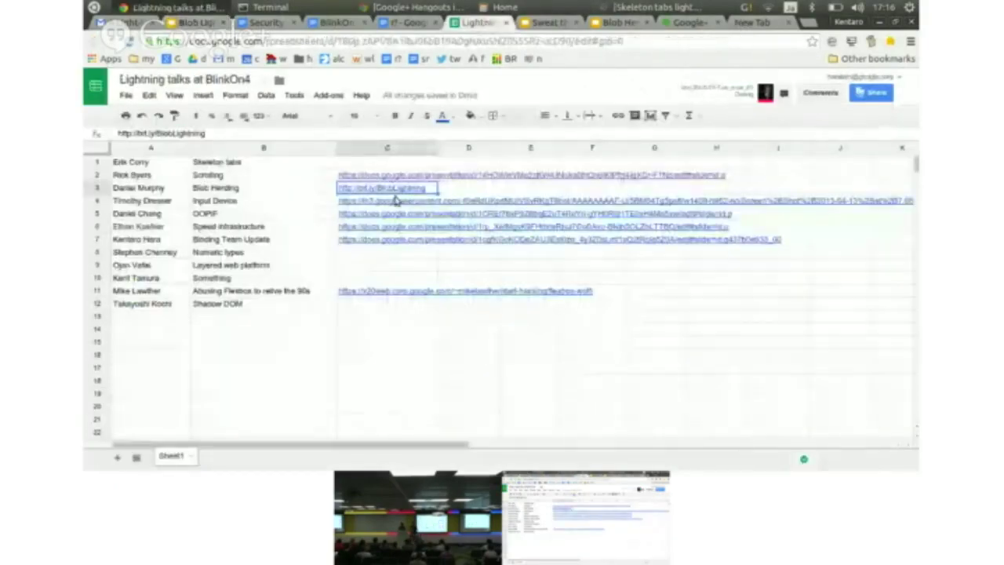
Open the talk link in row 3 of the lightning-talk speaker list
{"action": "left_click", "coordinate": [384, 201]}
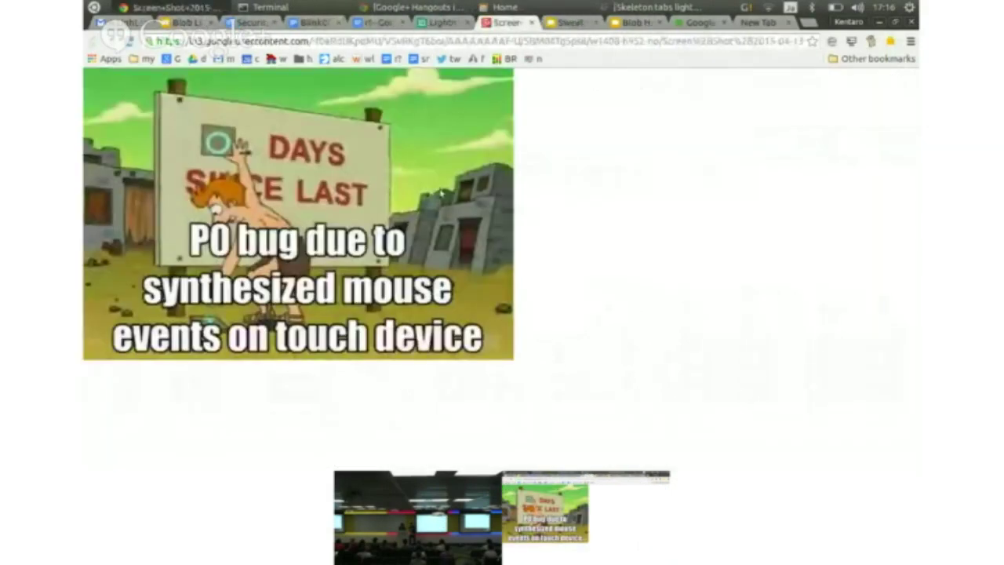
{"action": "mouse_move", "coordinate": [604, 176]}
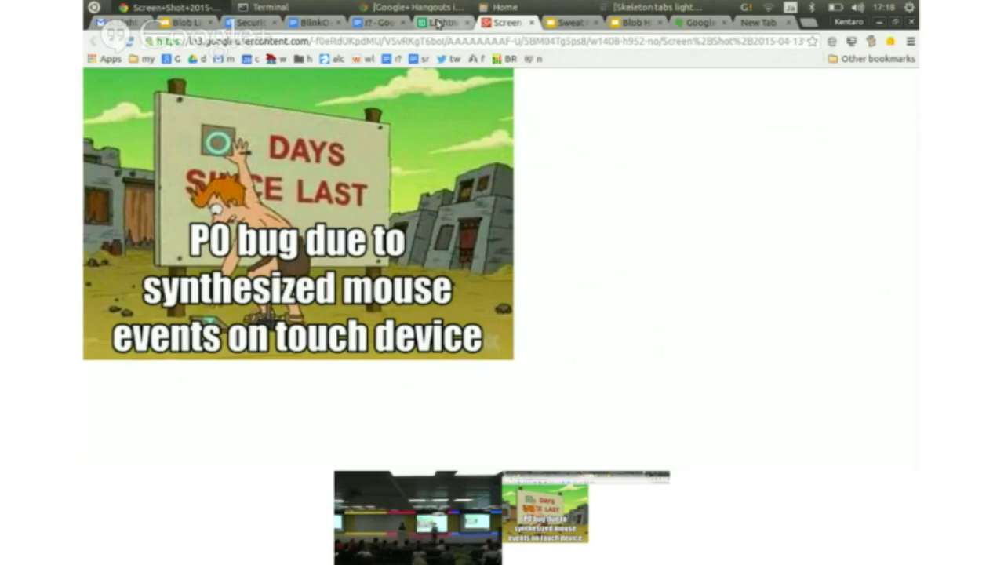
Return to the speaker spreadsheet and open the OOPIF talk's slides link
{"action": "left_click", "coordinate": [443, 22]}
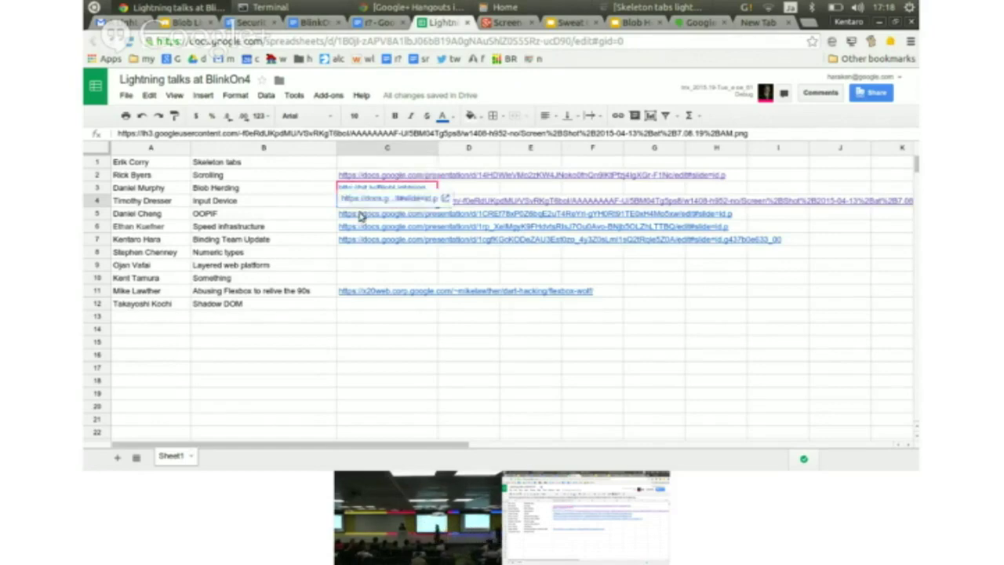
{"action": "left_click", "coordinate": [389, 201]}
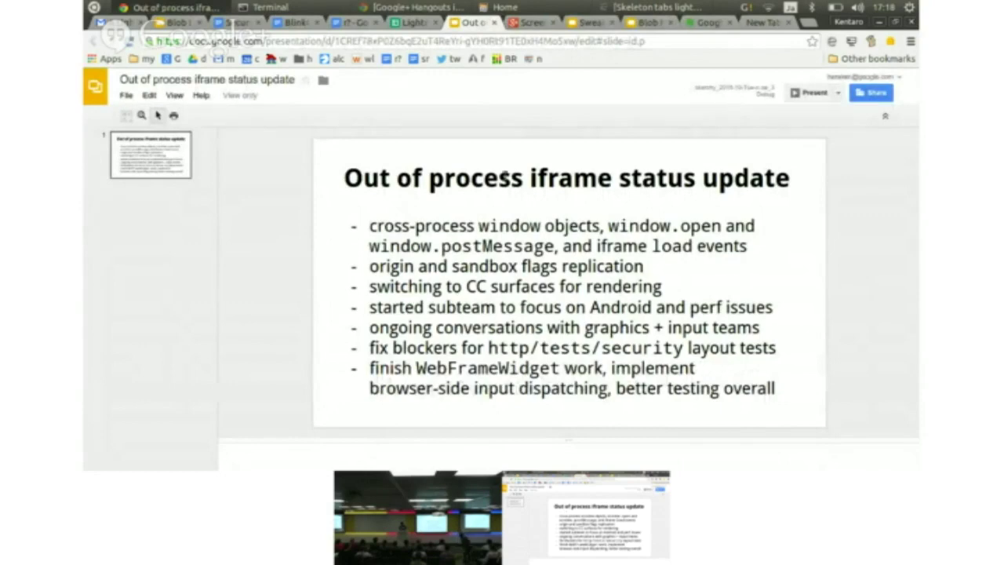
{"action": "mouse_move", "coordinate": [799, 141]}
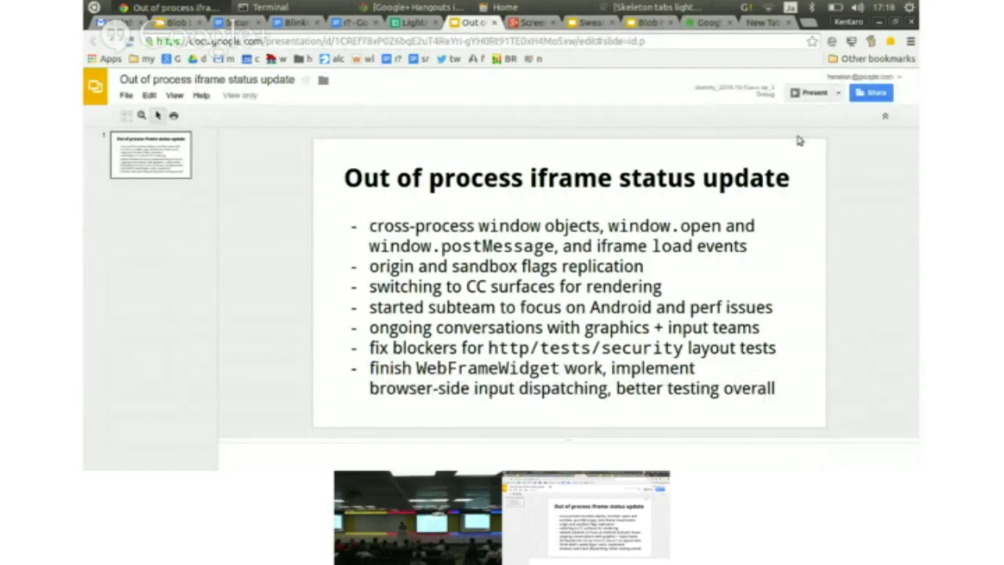
{"action": "left_click", "coordinate": [812, 91]}
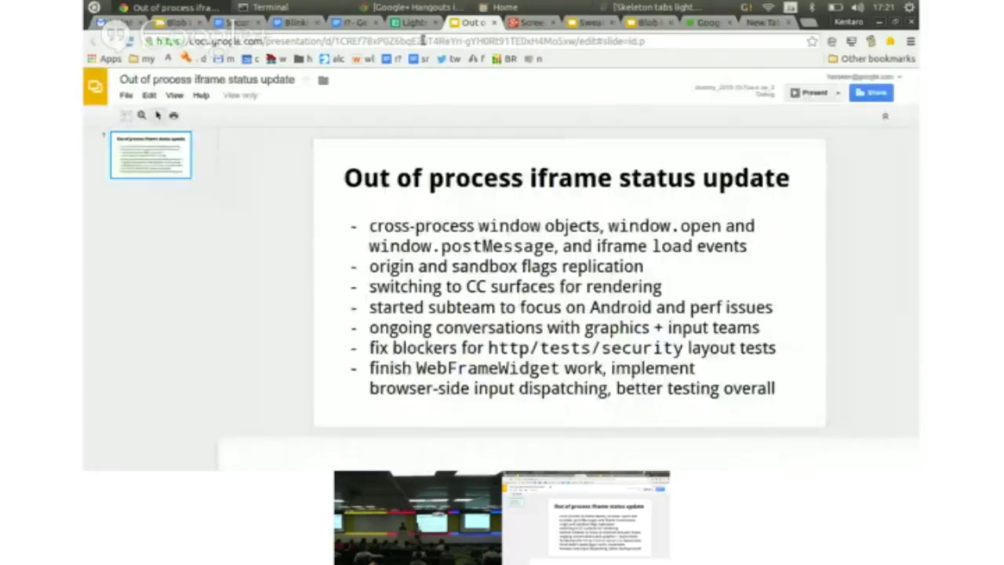
{"action": "left_click", "coordinate": [411, 22]}
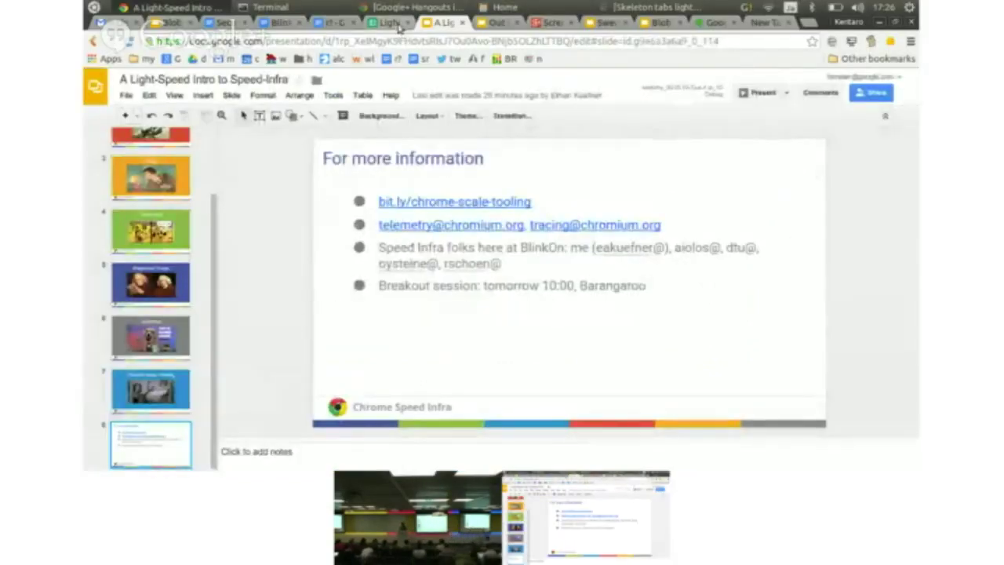
From the speaker list, open the Binding Team Update link and start presenting the deck
{"action": "left_click", "coordinate": [389, 21]}
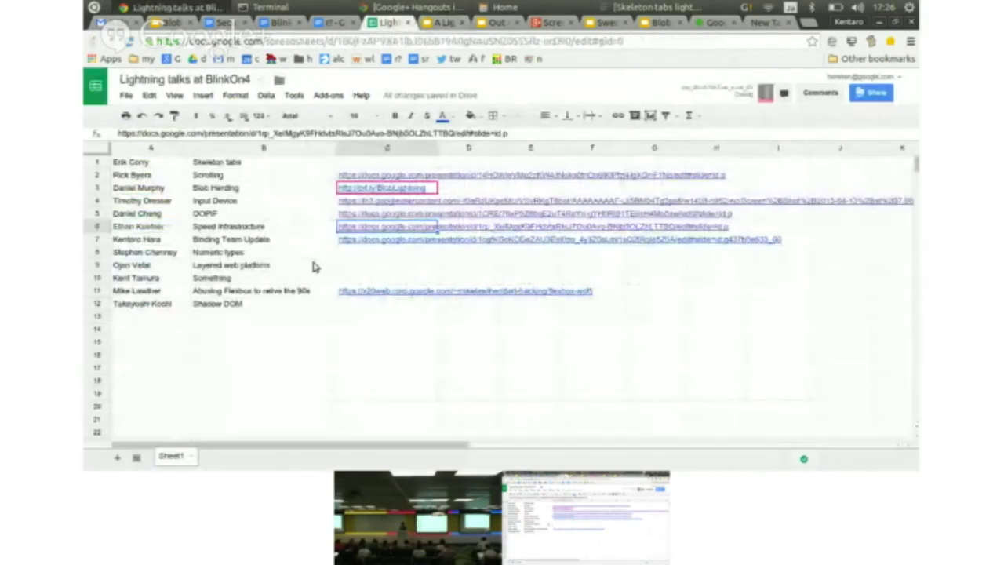
{"action": "mouse_move", "coordinate": [389, 245]}
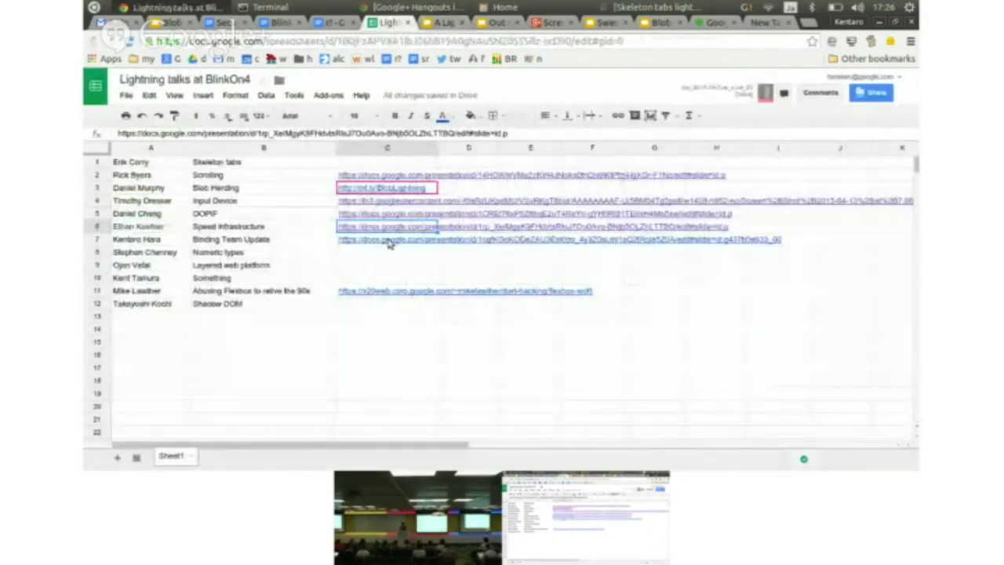
{"action": "left_click", "coordinate": [557, 238]}
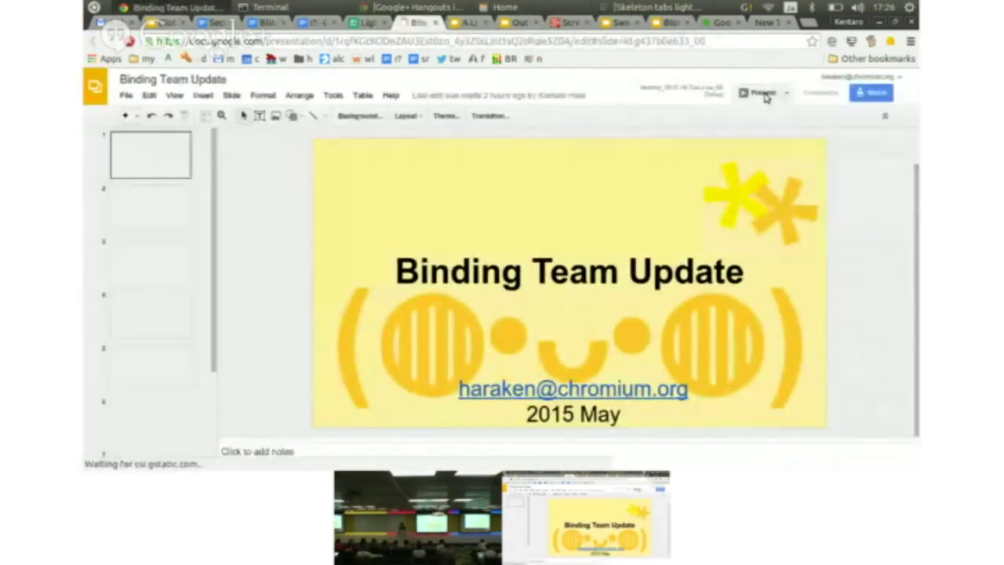
{"action": "left_click", "coordinate": [759, 92]}
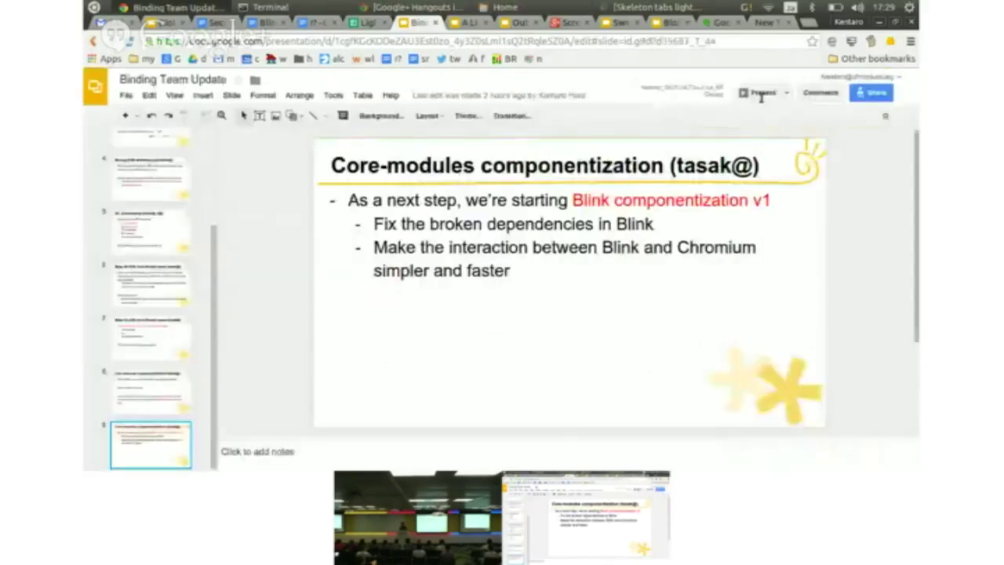
Leave the componentization slide and return to the speaker spreadsheet tab
{"action": "left_click", "coordinate": [369, 22]}
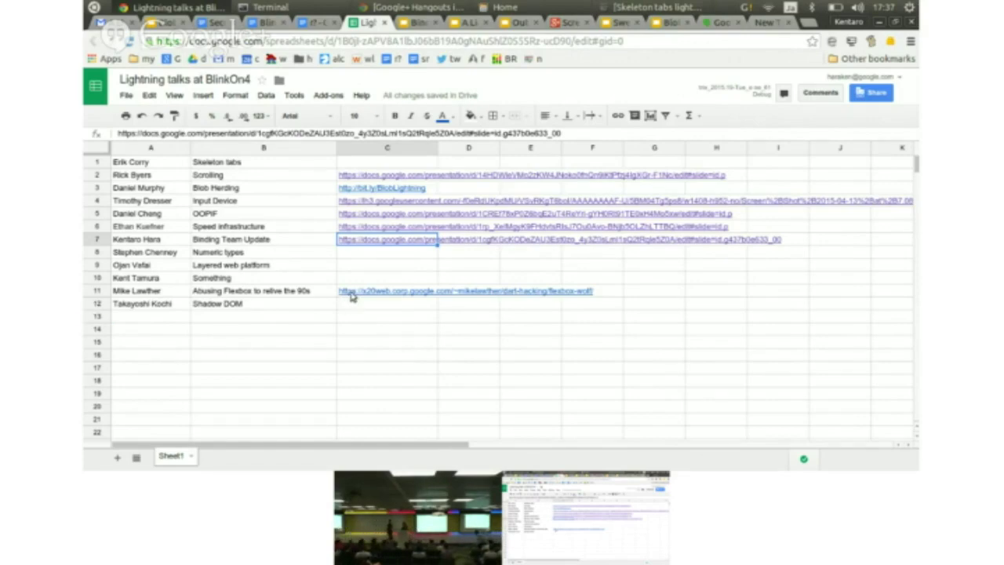
Open the row 11 link for 'Abusing Flexbox to relive the 90s'
{"action": "left_click", "coordinate": [465, 290]}
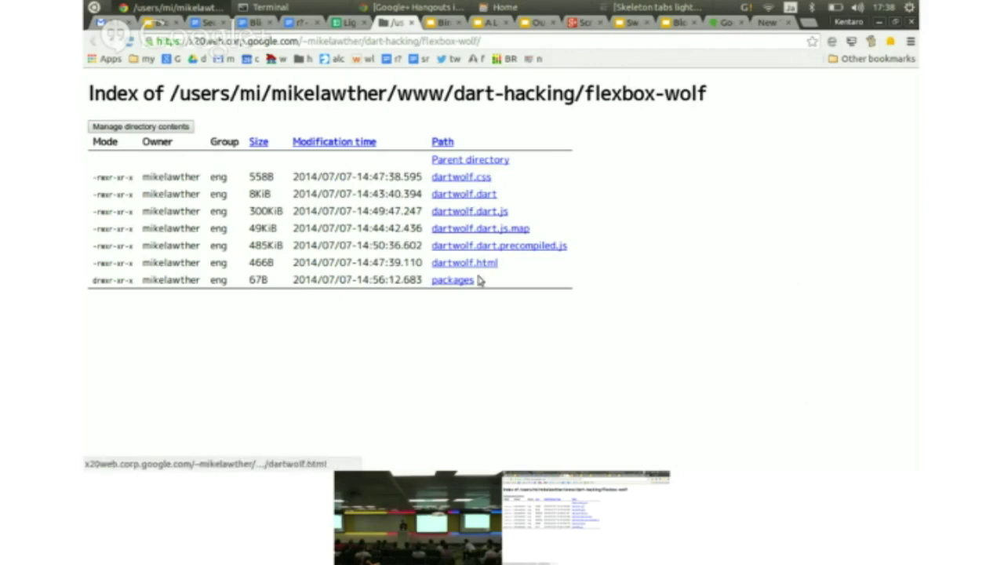
{"action": "mouse_move", "coordinate": [480, 263]}
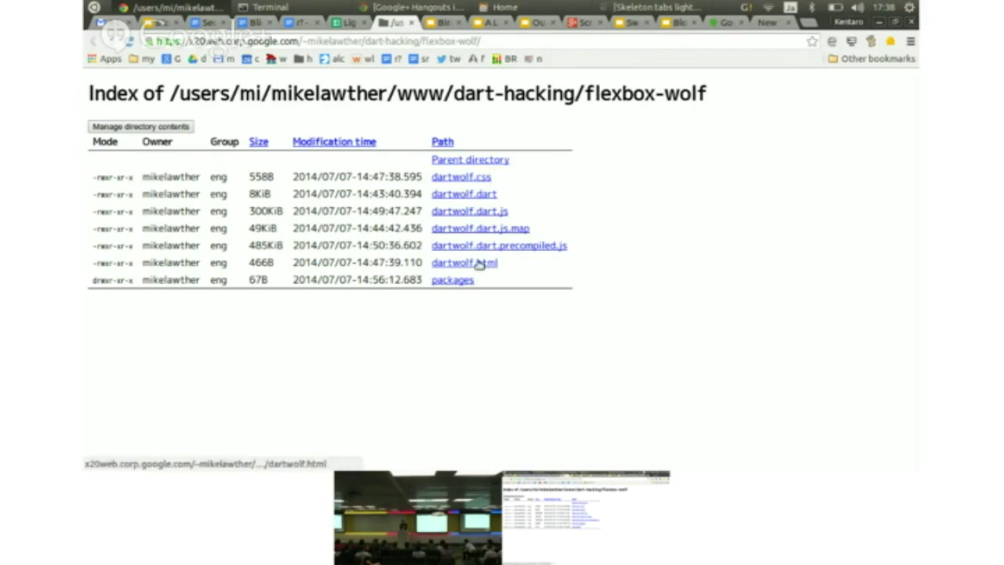
Open dartwolf.html from the flexbox-wolf directory listing
{"action": "left_click", "coordinate": [464, 264]}
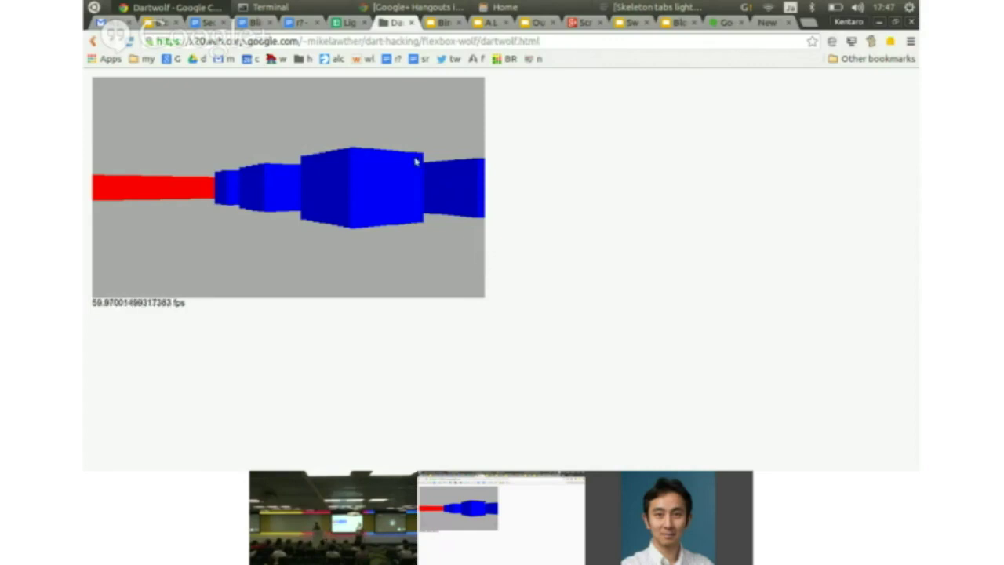
Switch from the dartwolf demo back to the 'Lightning talks at BlinkOn4' spreadsheet tab
{"action": "left_click", "coordinate": [348, 22]}
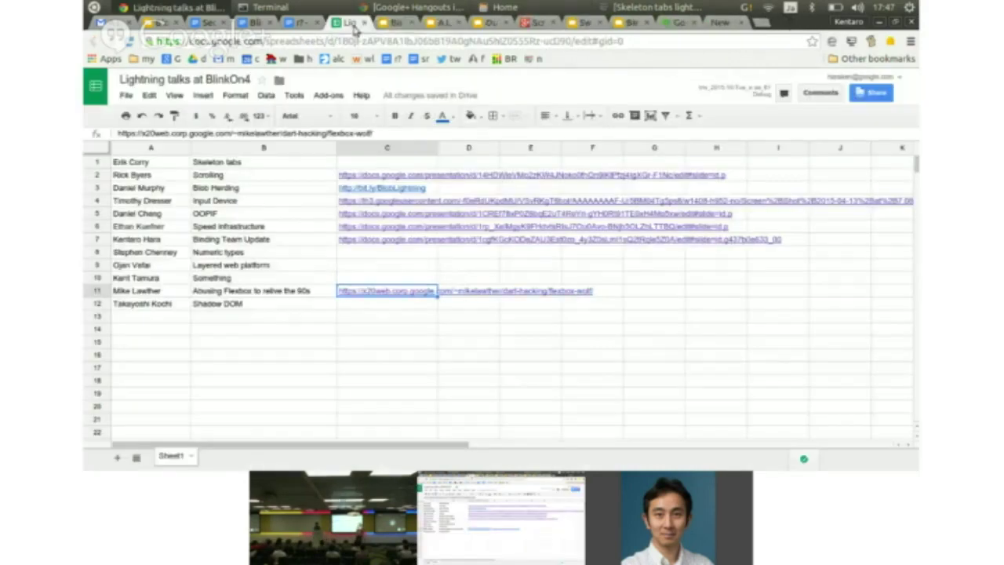